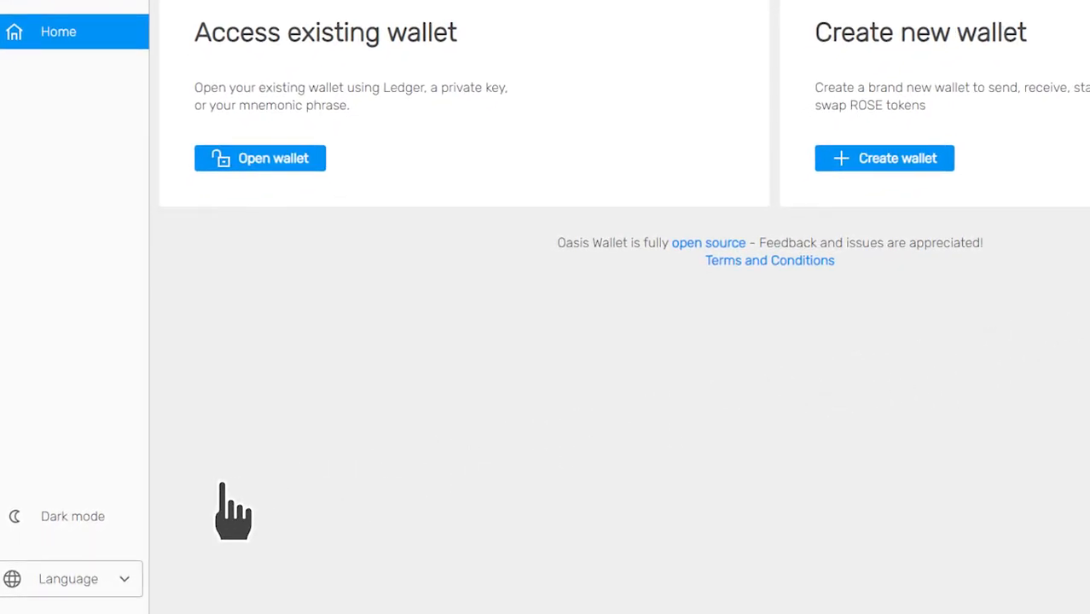
# Step: Switch Oasis Wallet to dark mode and start creating a new wallet
pyautogui.click(72, 516)
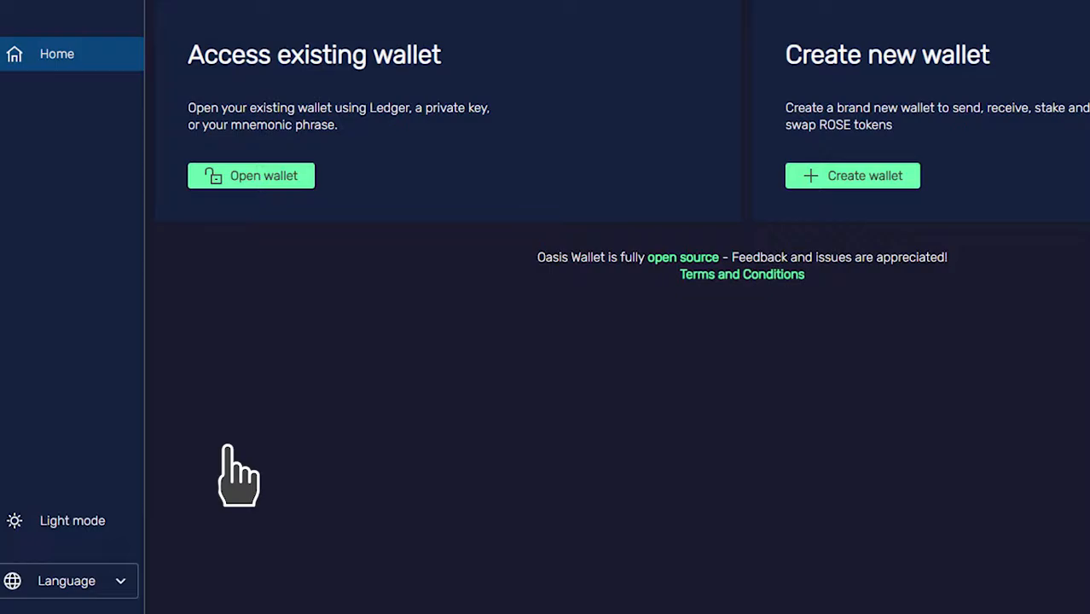
pyautogui.click(852, 175)
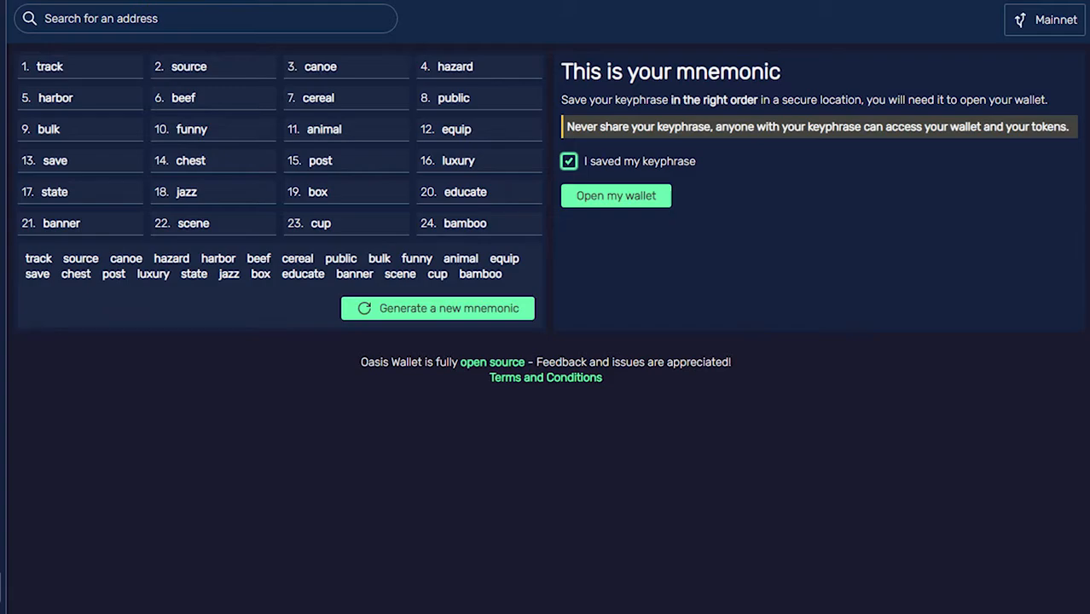
pyautogui.moveTo(729, 273)
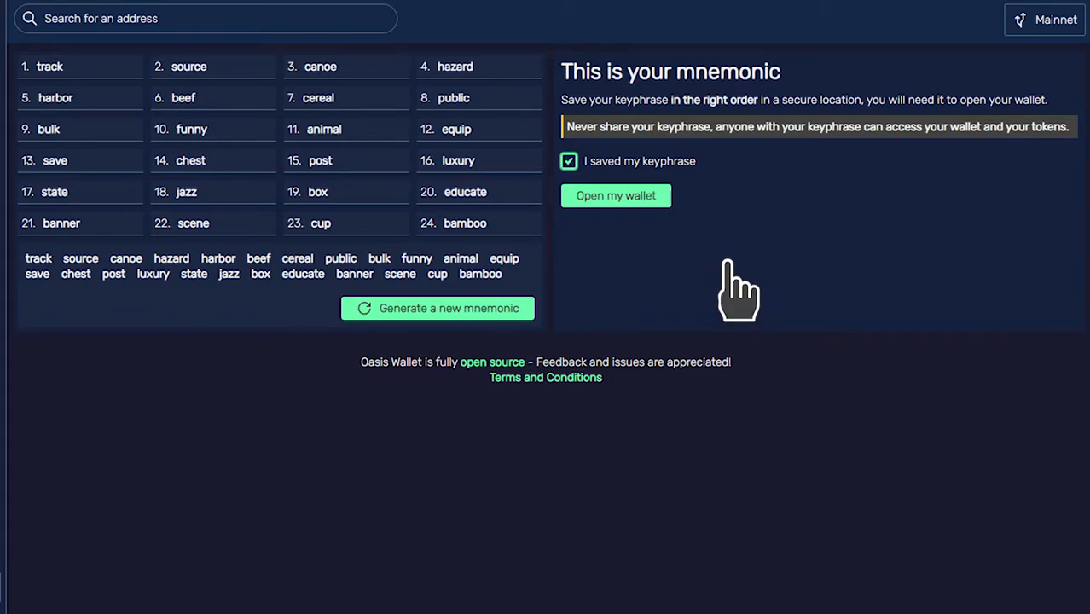
# Step: Confirm the 24-word keyphrase is saved and open the wallet
pyautogui.click(616, 196)
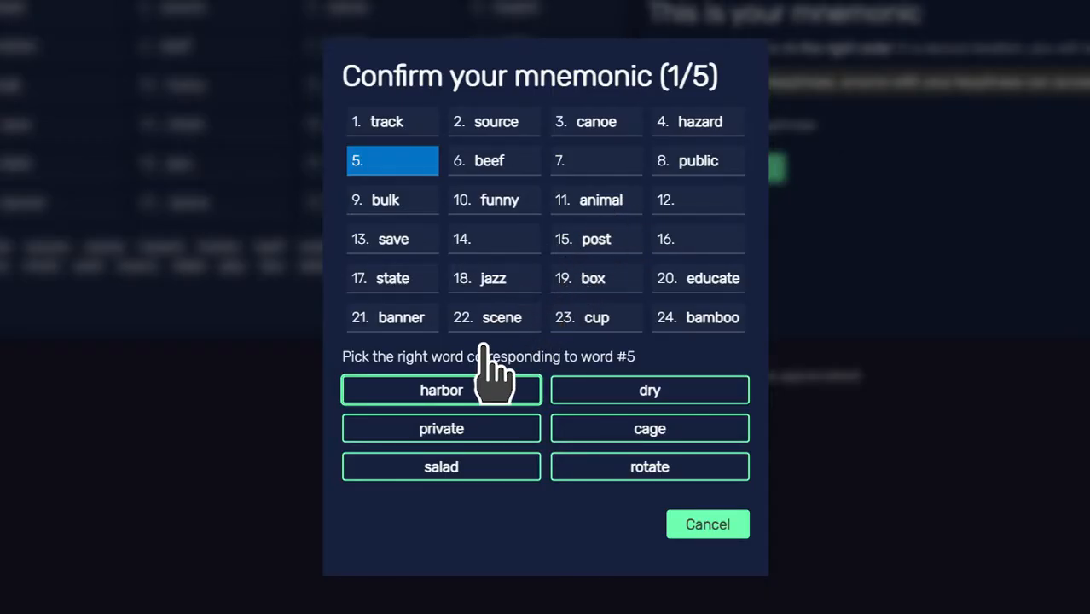
# Step: Answer the quiz prompt for word #5 with 'harbor'
pyautogui.click(442, 390)
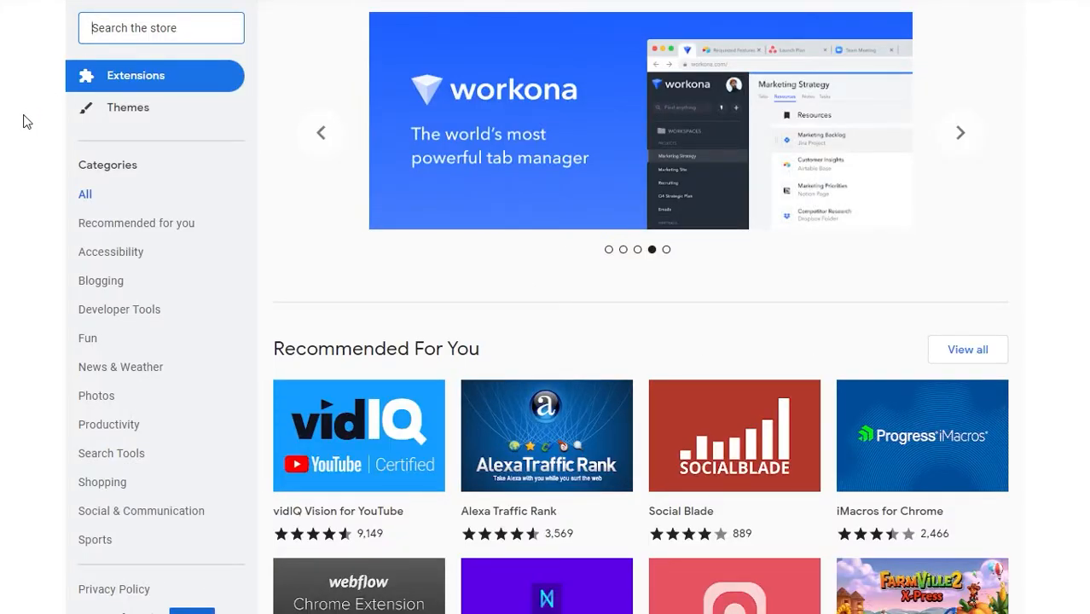
# Step: Search the Chrome Web Store for 'oasis wallet' and add the extension to Brave
pyautogui.write('oasis wallet')
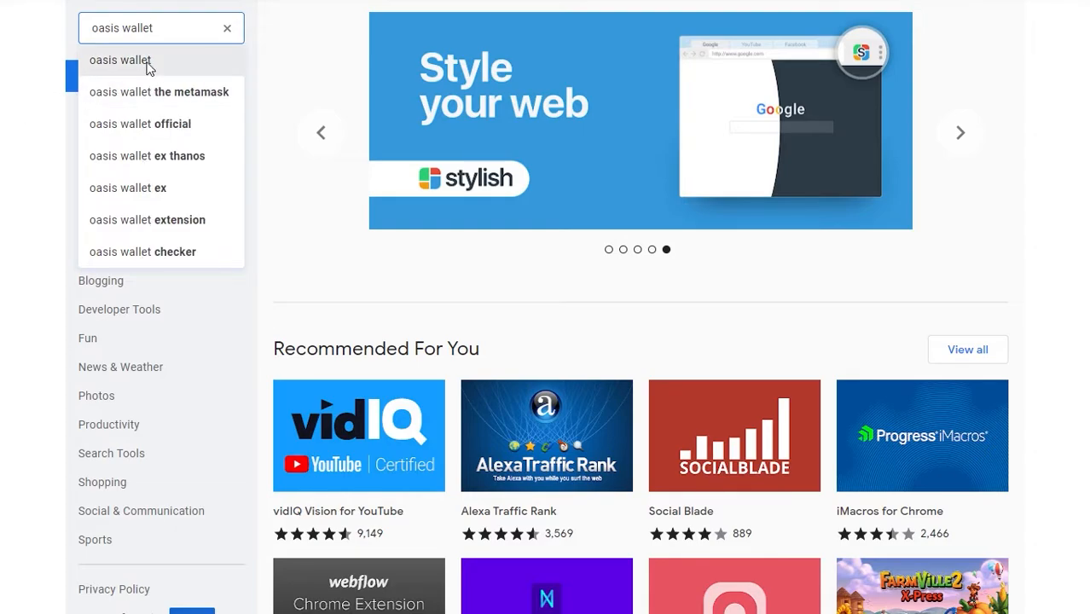
pyautogui.click(121, 60)
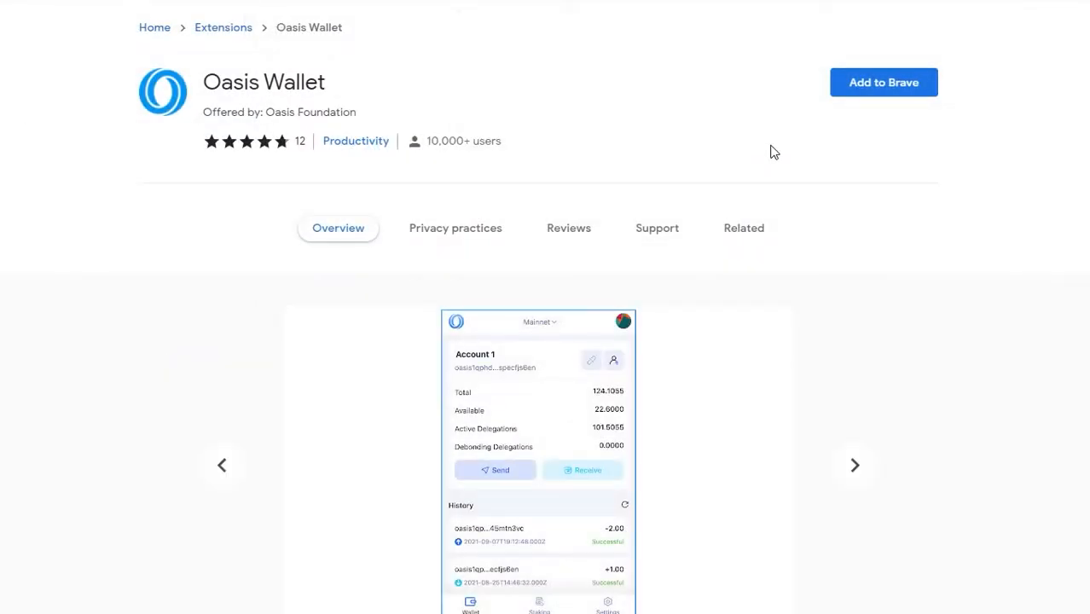
pyautogui.click(883, 82)
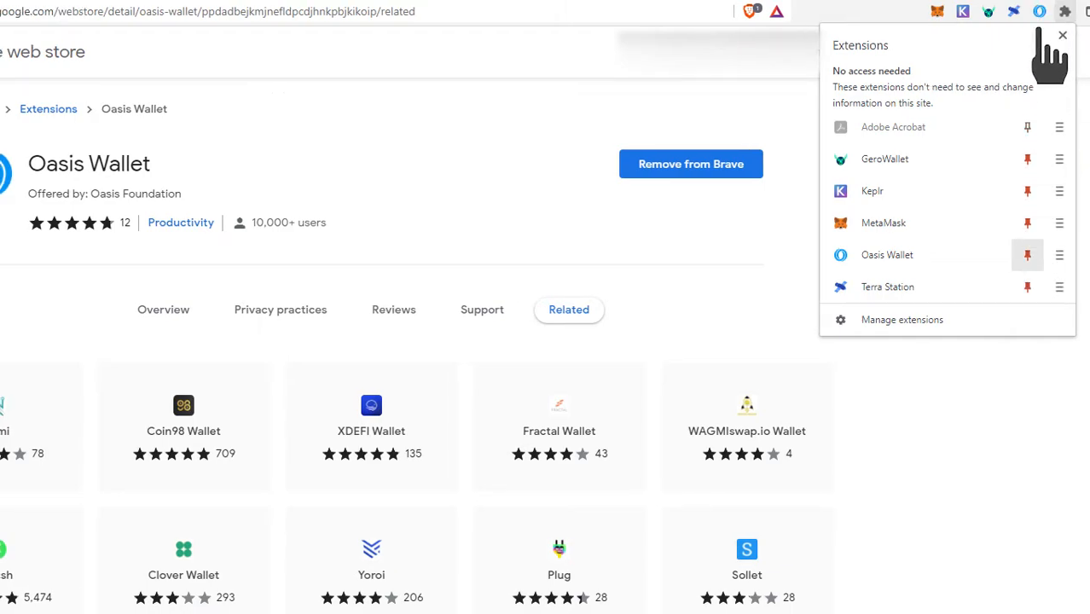
# Step: Launch the Oasis Wallet extension and begin creating a new wallet
pyautogui.click(887, 254)
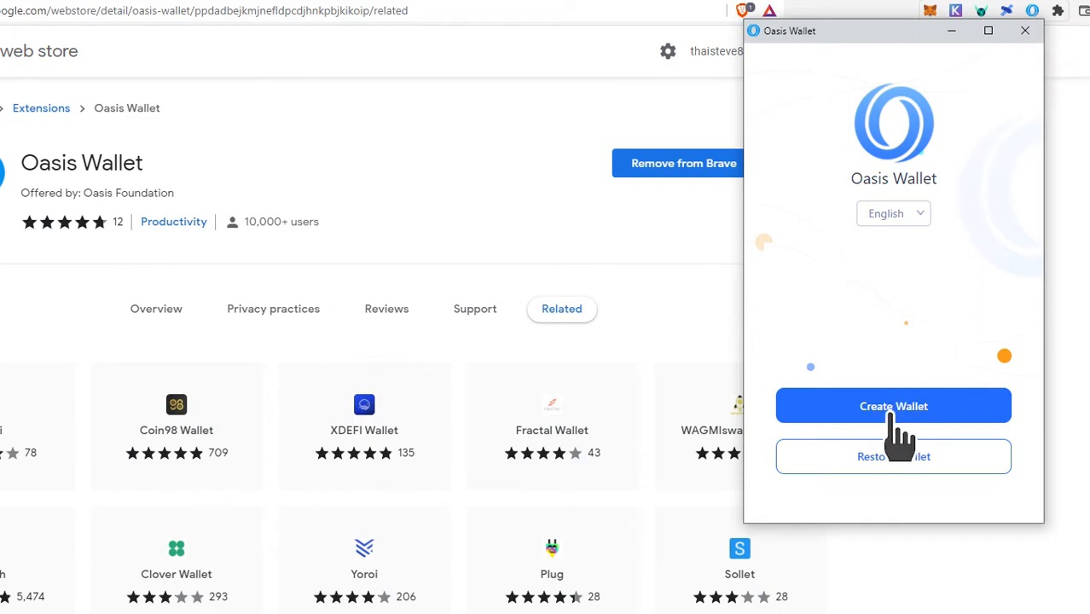
pyautogui.click(894, 405)
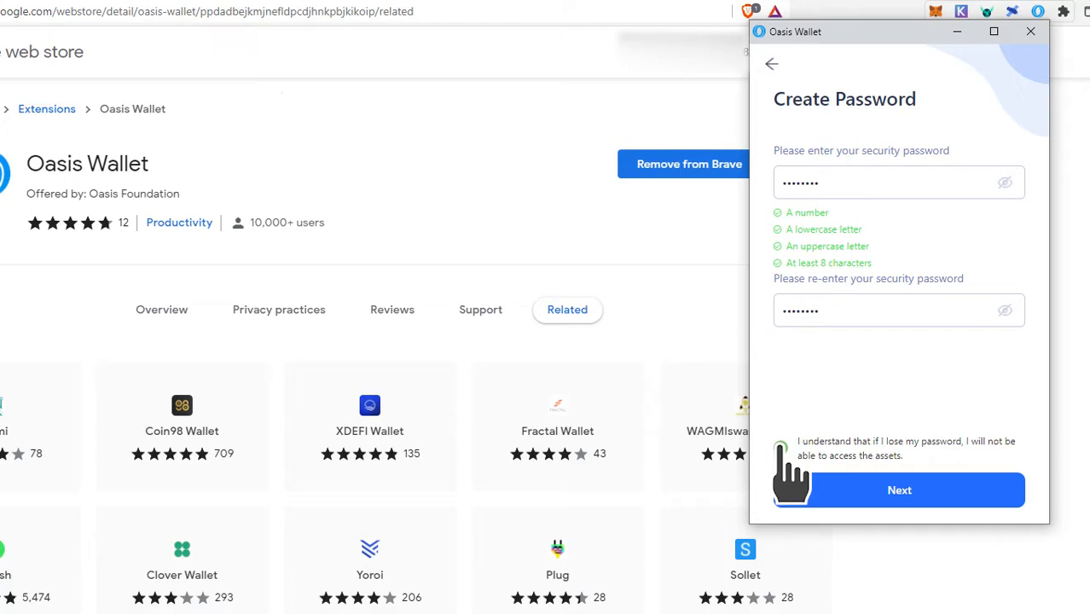
# Step: Acknowledge the lost-password warning and submit the security password
pyautogui.click(780, 448)
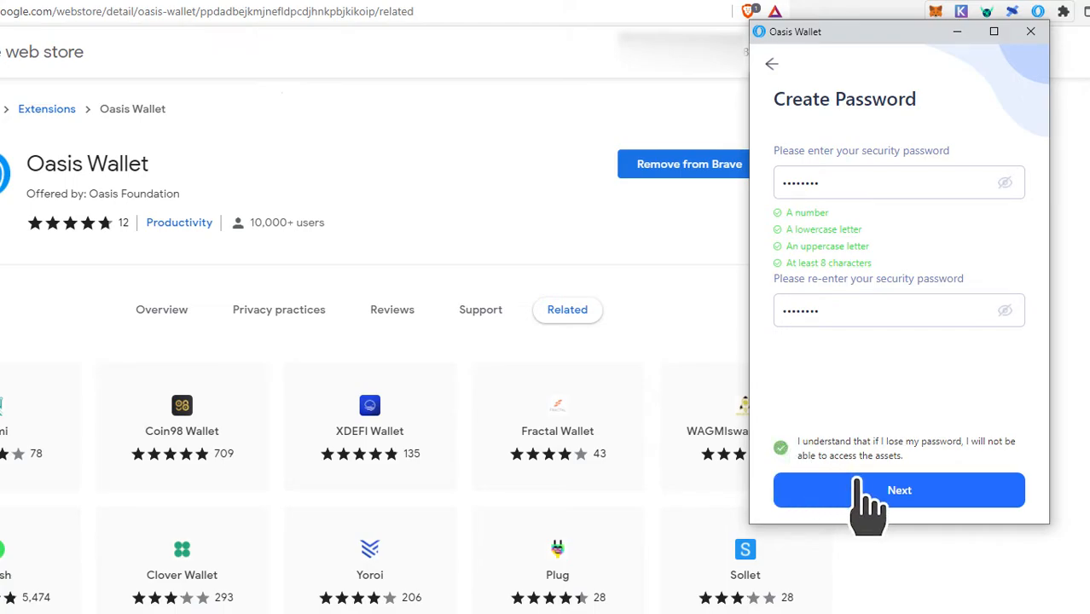
pyautogui.click(899, 489)
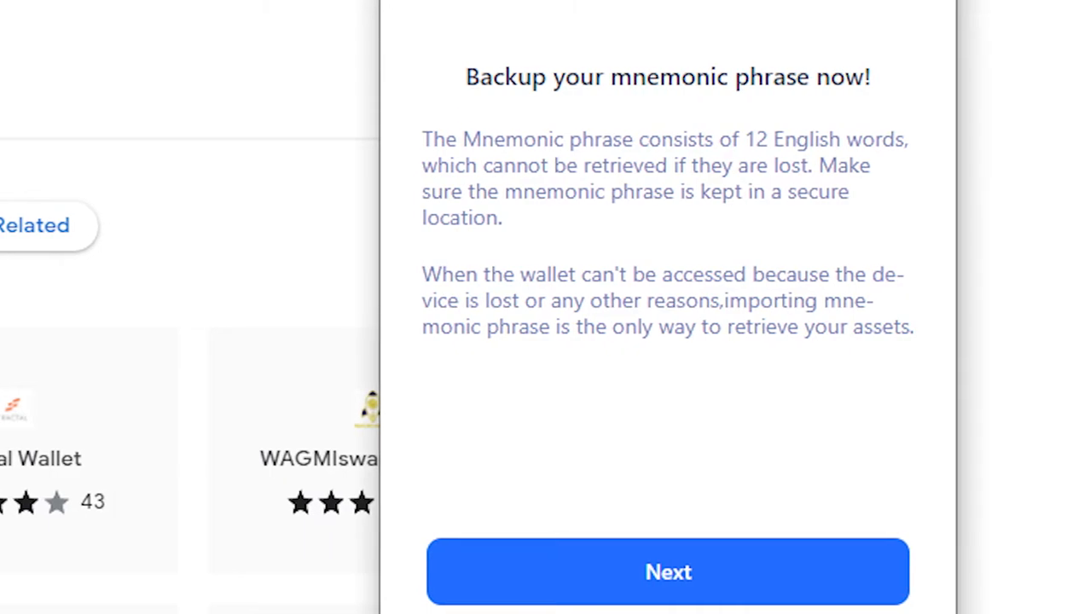
# Step: Verify the 12 mnemonic words in order and enter Account 1's dashboard
pyautogui.click(668, 571)
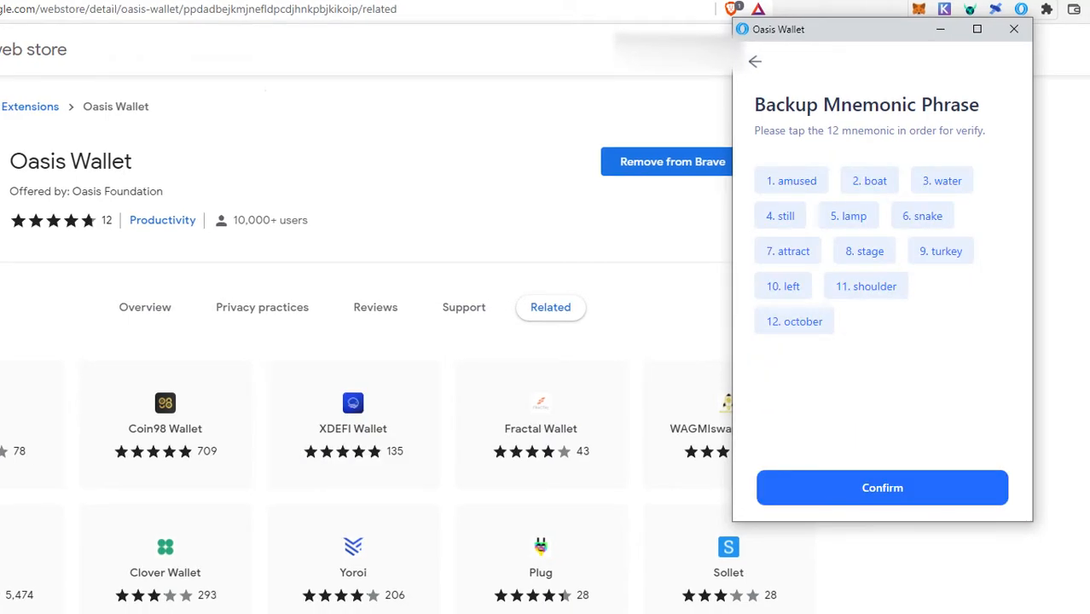
pyautogui.click(883, 488)
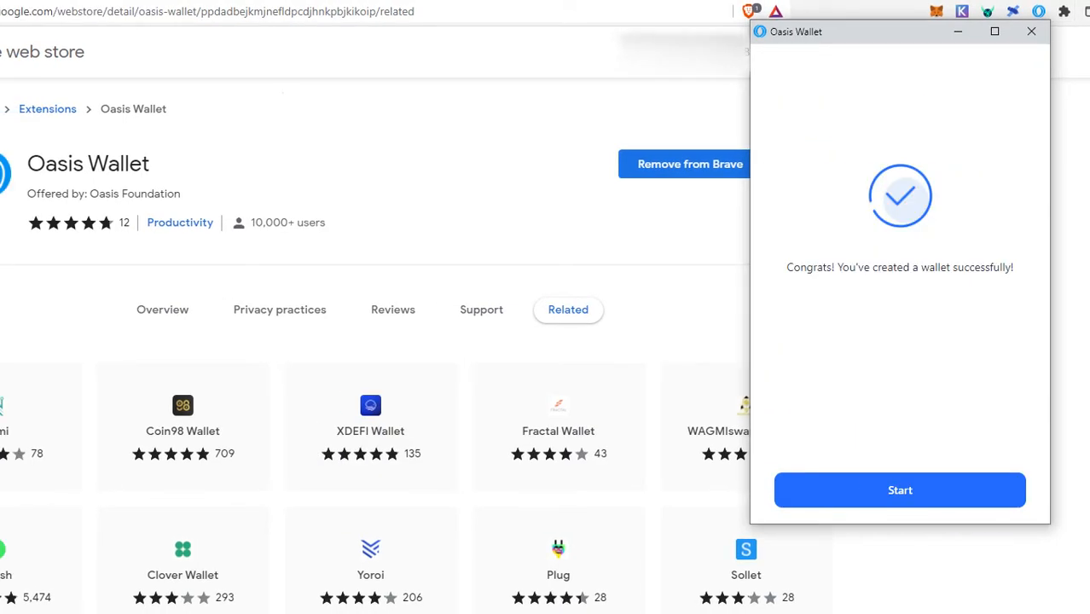
pyautogui.click(900, 490)
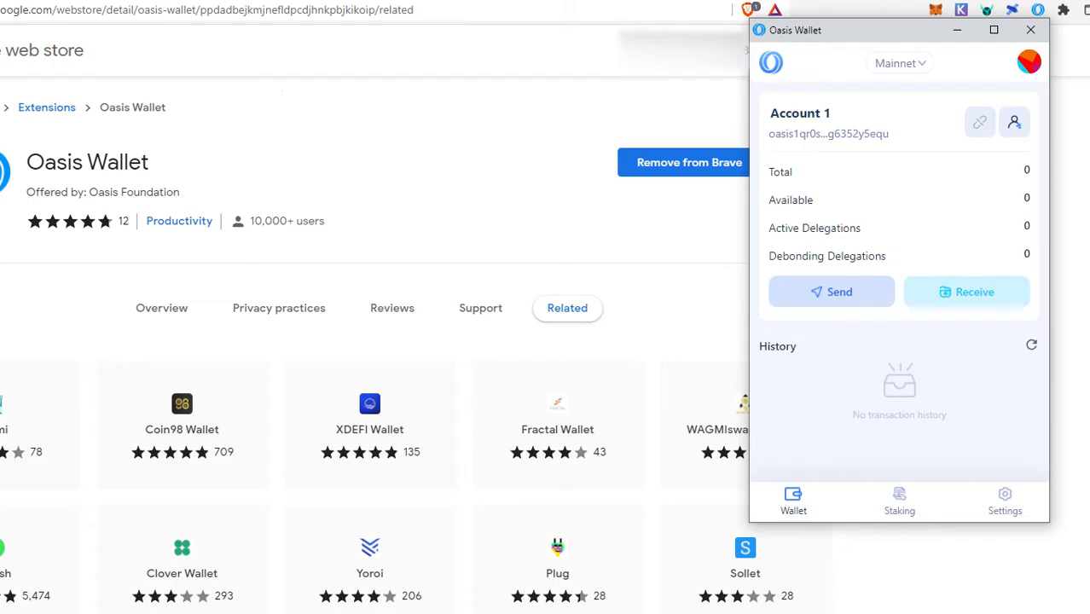